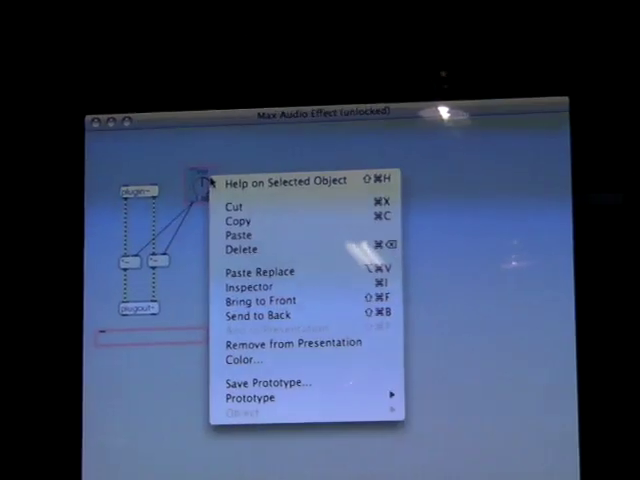
# Delete the old object feeding both *~ multipliers, leaving an empty object box
pyautogui.click(225, 194)
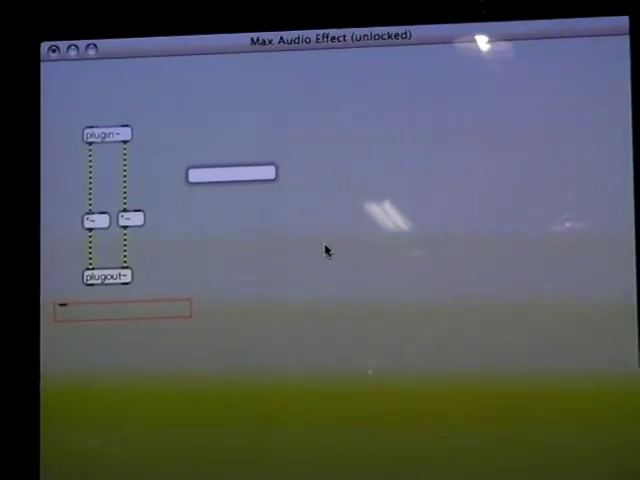
# Type cycle~ into the empty box to create the oscillator driving both multipliers
pyautogui.write('cycle~')
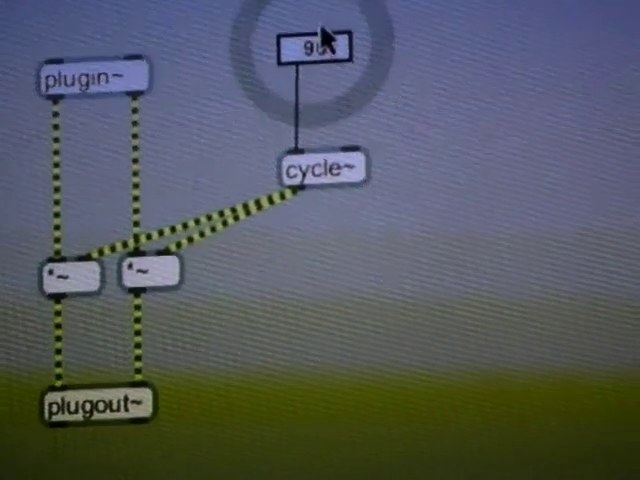
# Enter 790 in the cycle~ frequency number box
pyautogui.write('790')
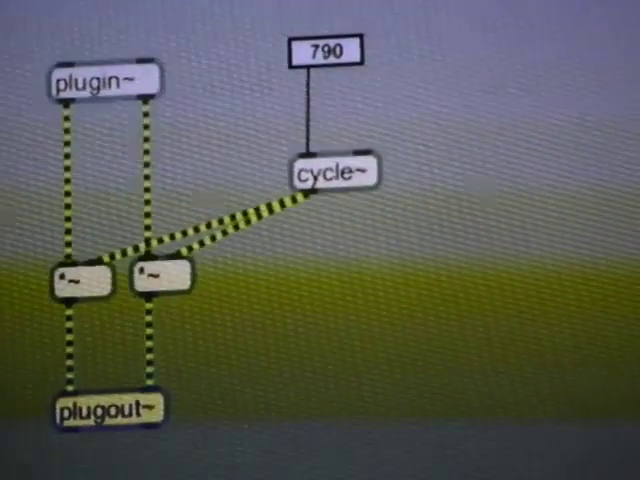